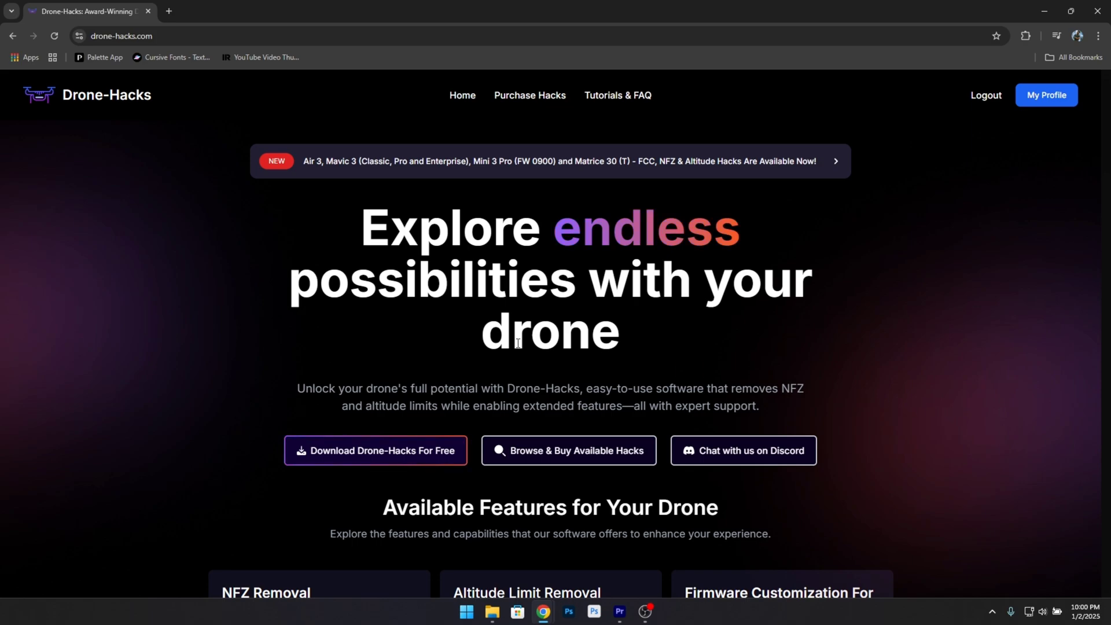
# - Reach the Drone-Hacks download page on drone-hacks.com and view the v2 supported models list
pyautogui.scroll(-3)
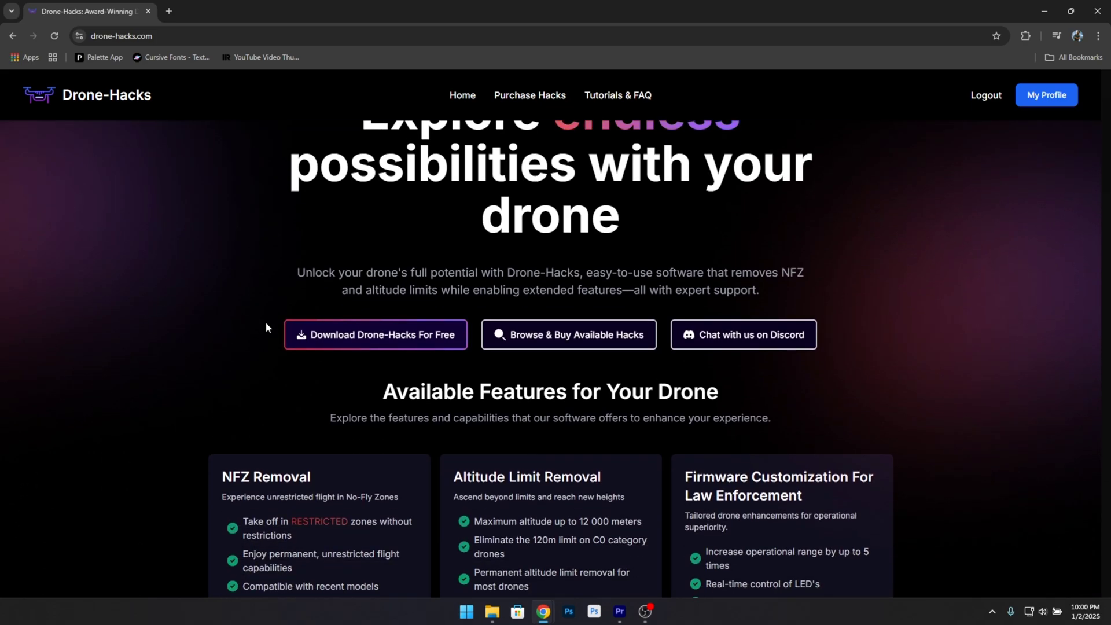
pyautogui.click(375, 335)
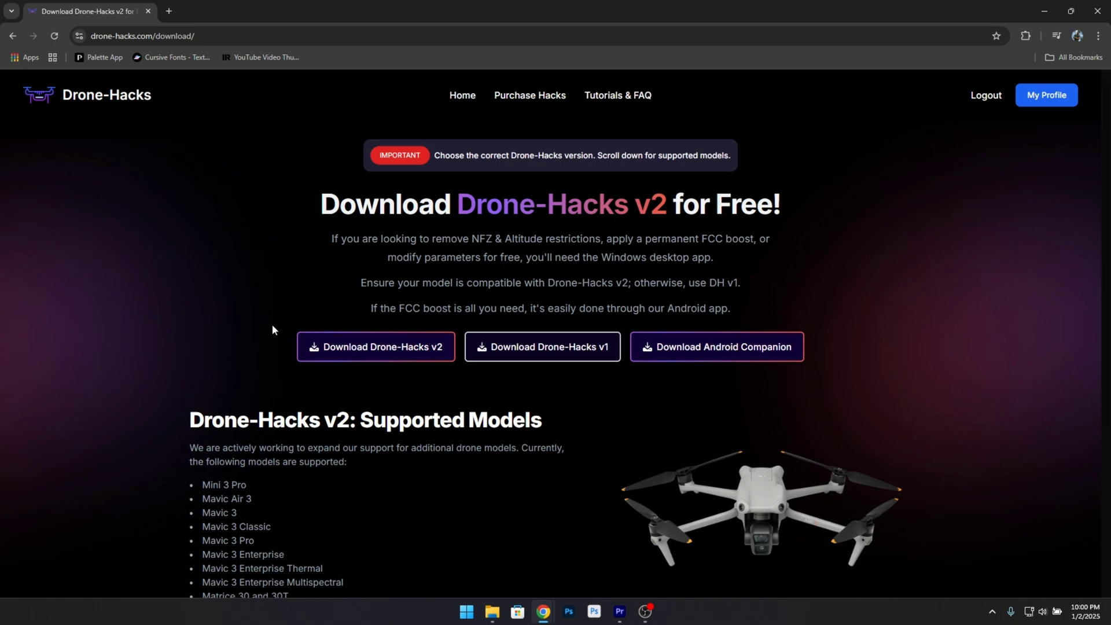
pyautogui.scroll(-3)
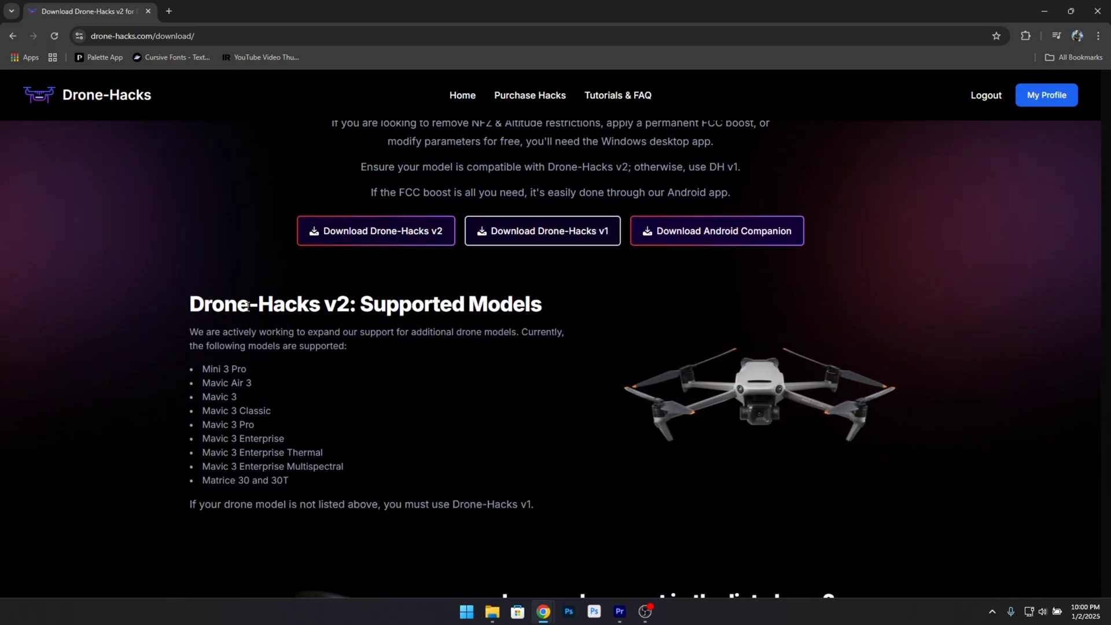
pyautogui.moveTo(372, 237)
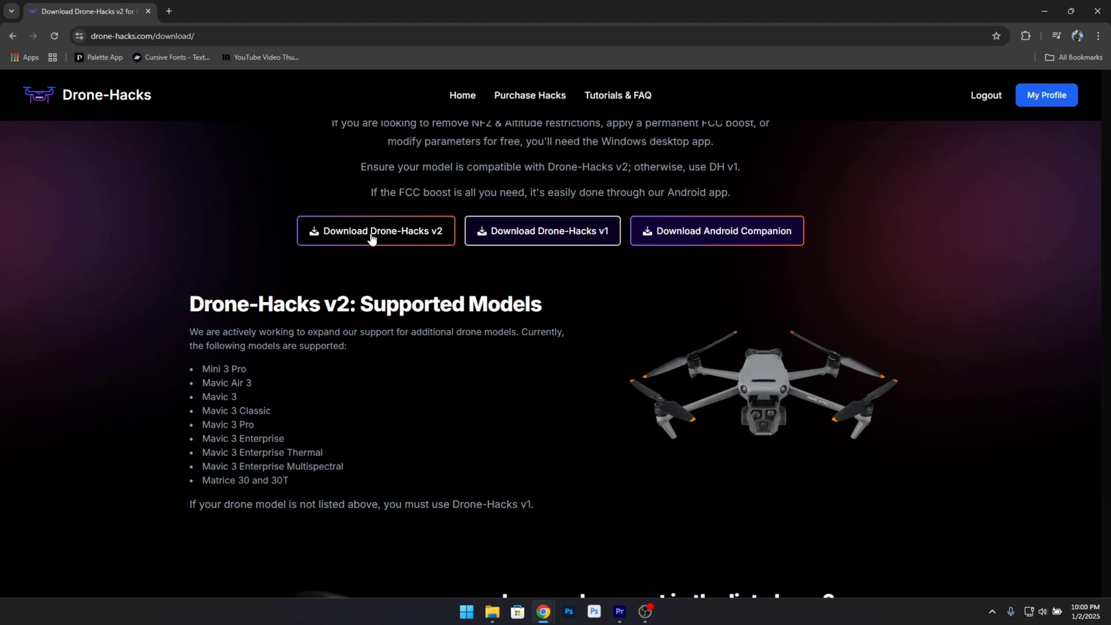
# - Download the Drone-Hacks v2 installer, launch it, then cancel and close its setup wizard
pyautogui.click(376, 230)
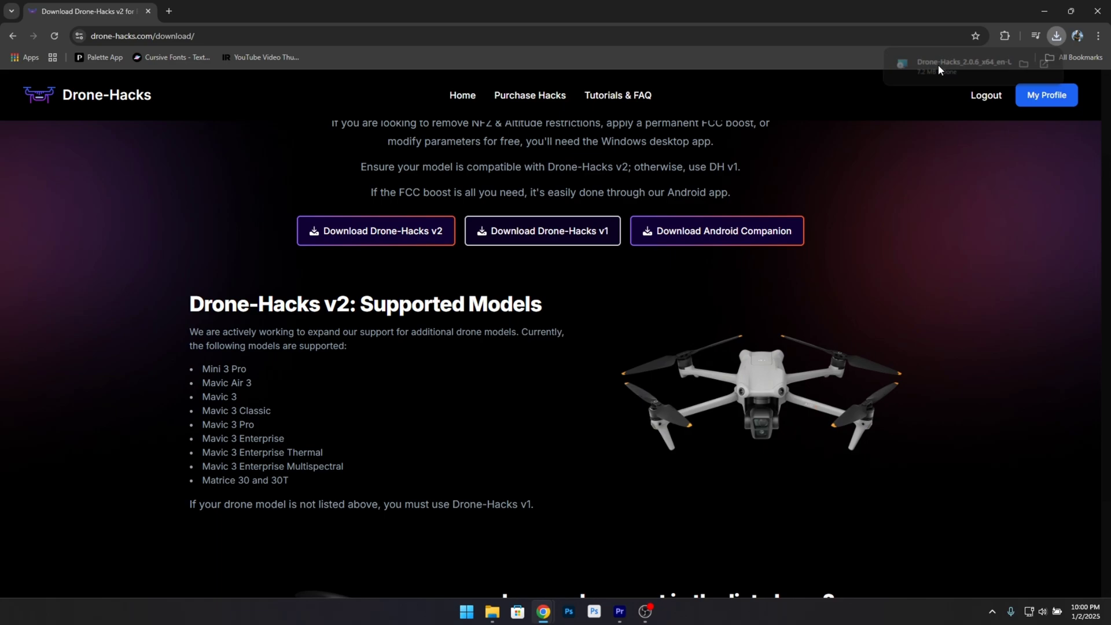
pyautogui.click(962, 62)
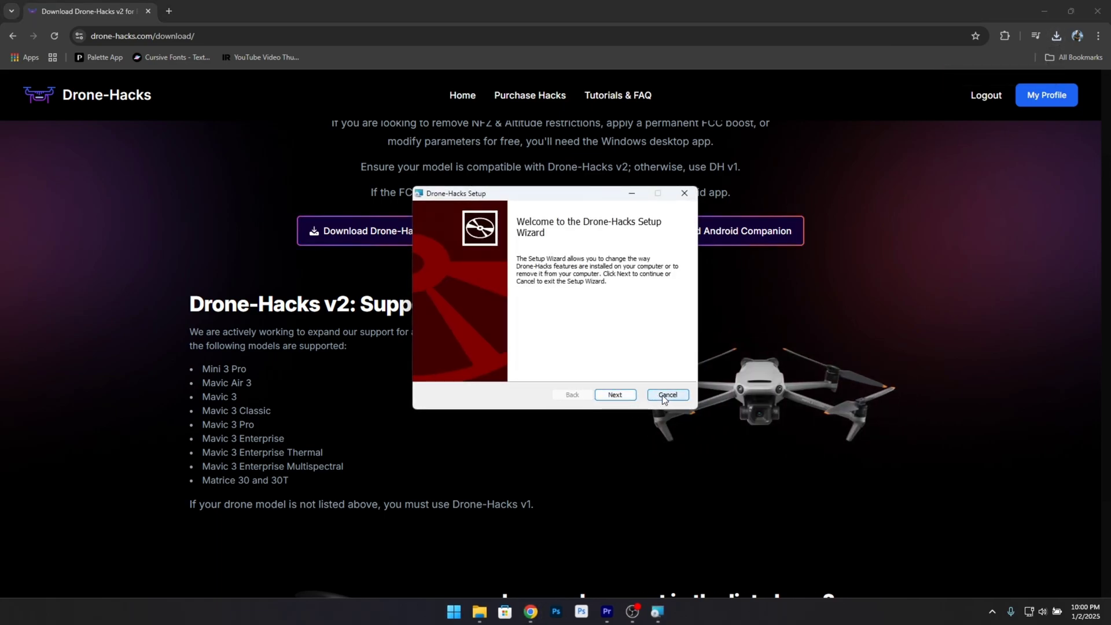
pyautogui.click(666, 394)
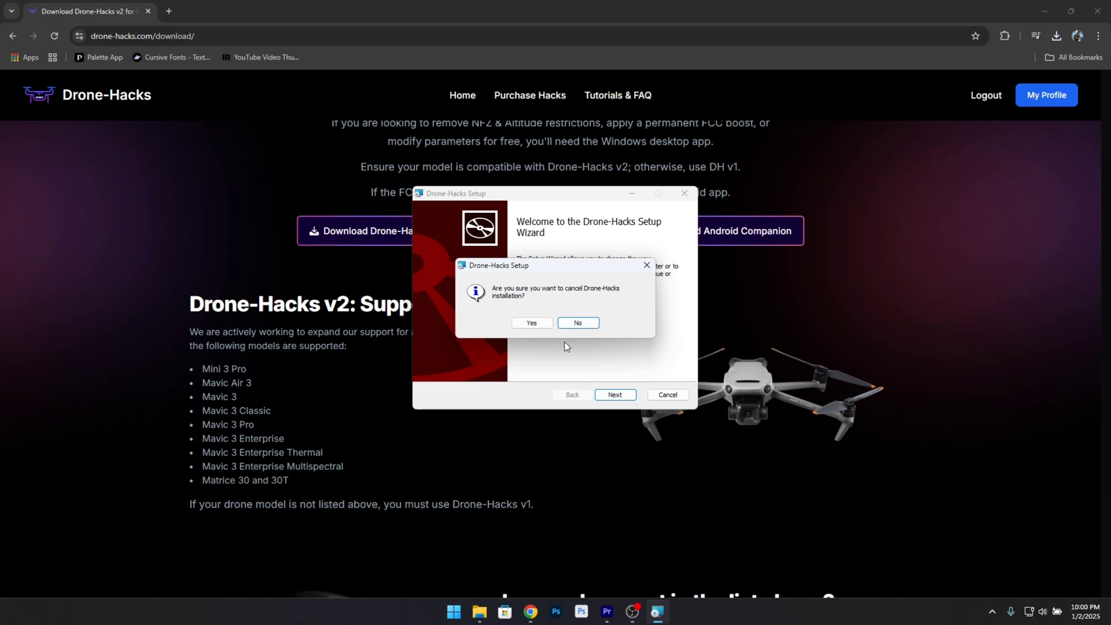
pyautogui.click(532, 323)
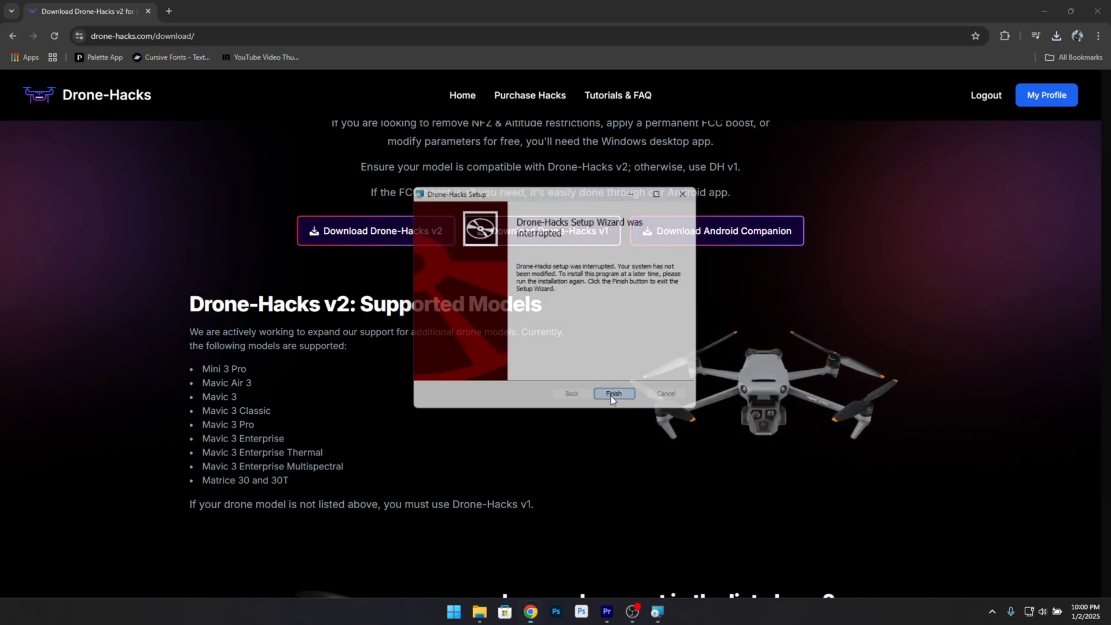
pyautogui.click(612, 394)
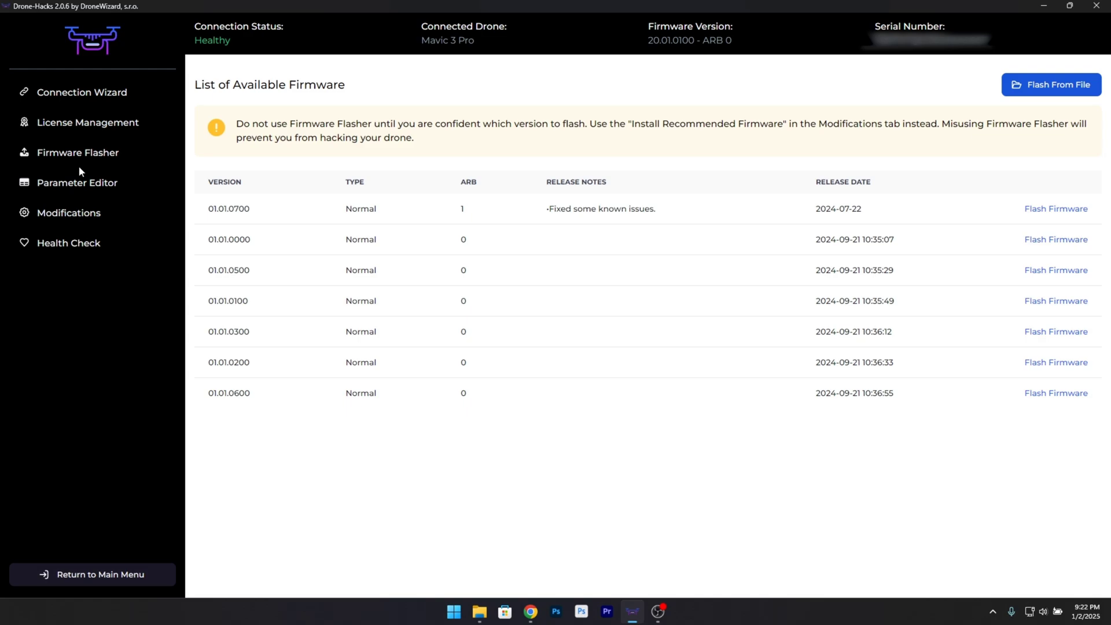
# - Load the Mavic 3 Pro's parameters in the Parameter Editor and focus the Parameter Name search
pyautogui.click(76, 181)
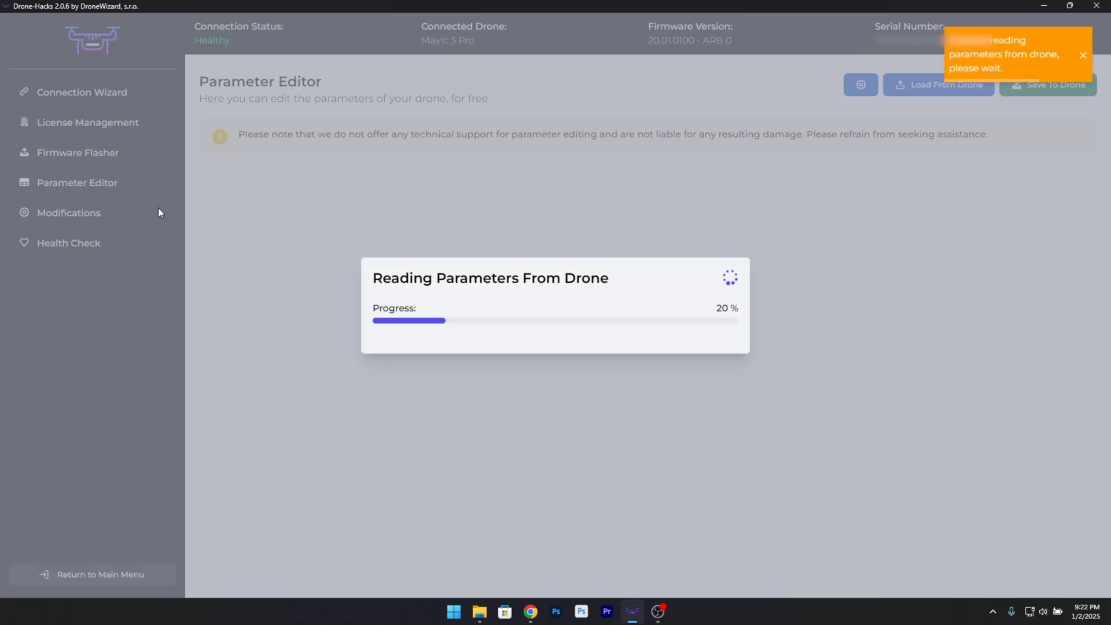
pyautogui.moveTo(244, 233)
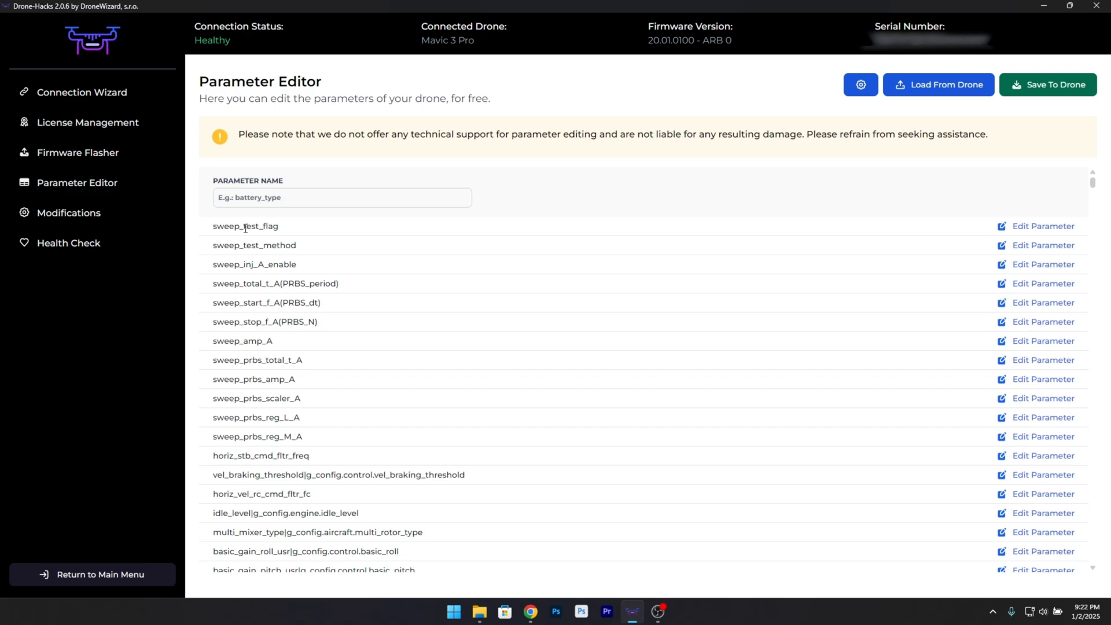
pyautogui.click(341, 197)
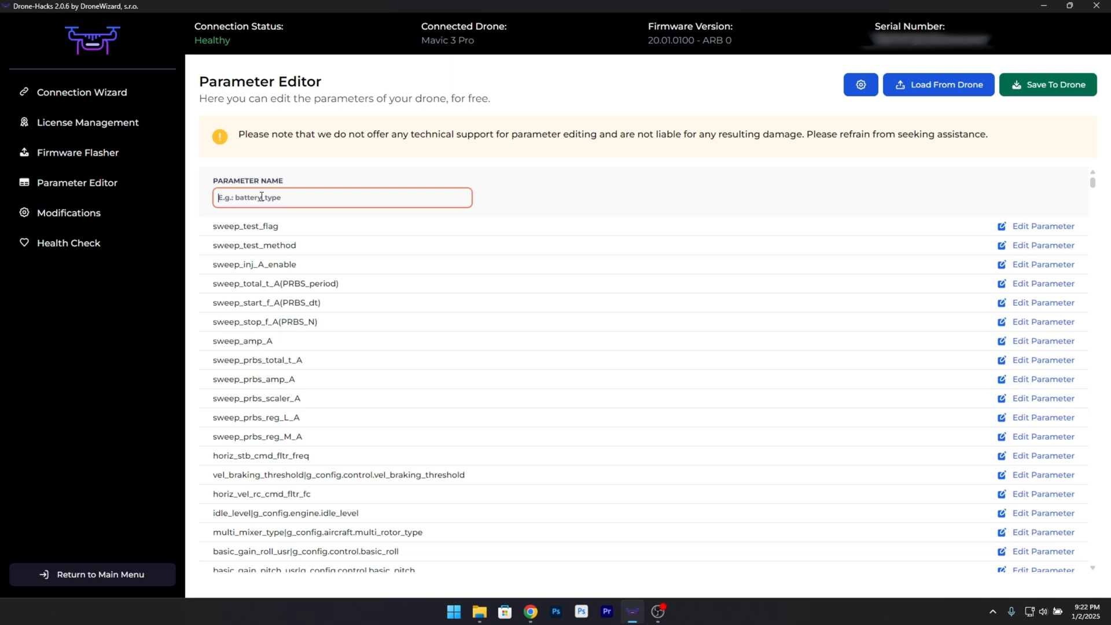
# - Filter parameters by 'fore' and edit forearm_led_ctrl, changing its value from 239 to 0
pyautogui.write('fore')
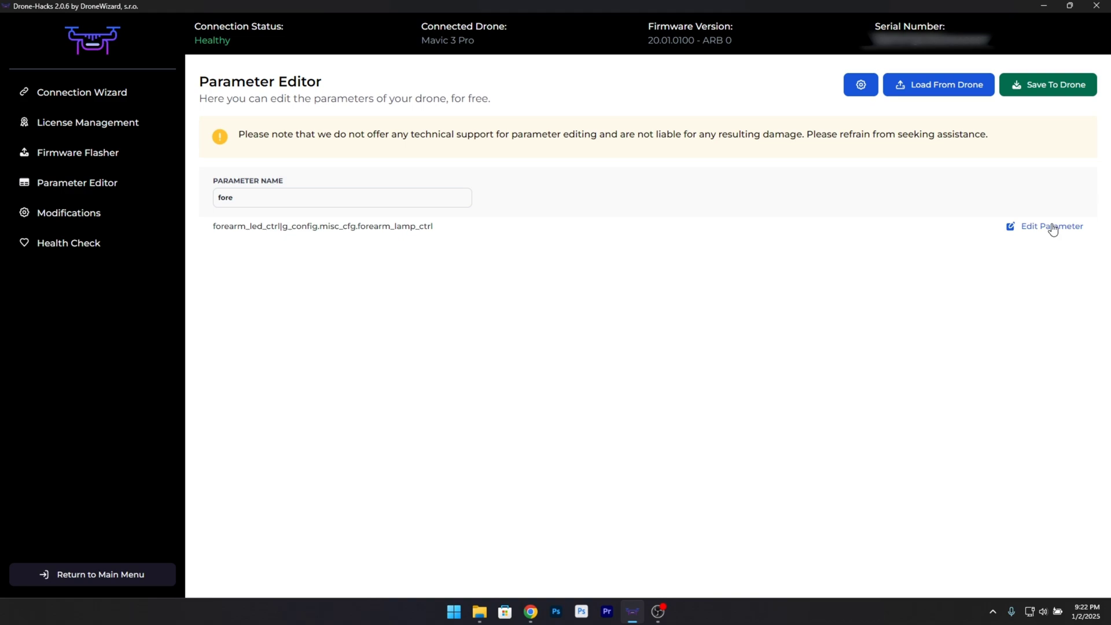
pyautogui.click(1051, 225)
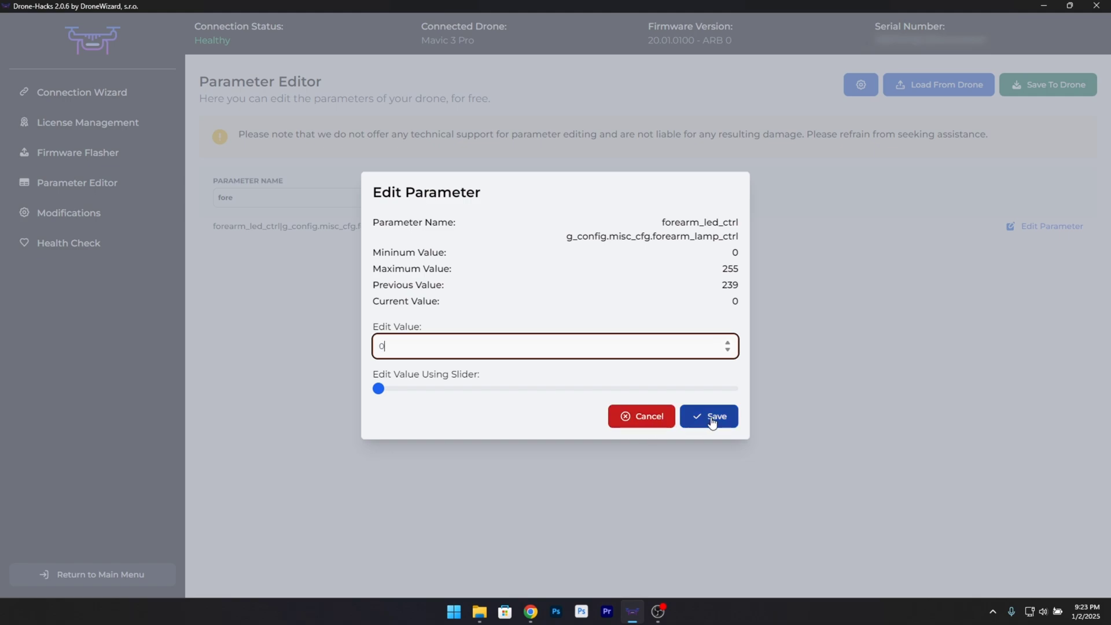
# - Save 0 as forearm_led_ctrl's value so the parameter is flagged as modified
pyautogui.click(709, 416)
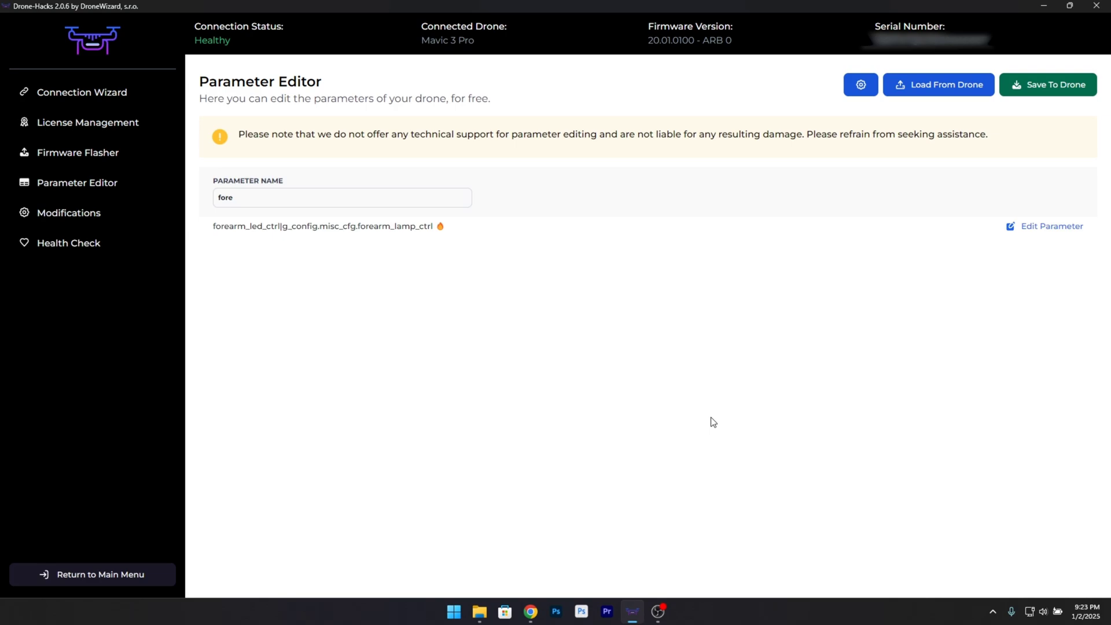
pyautogui.moveTo(763, 380)
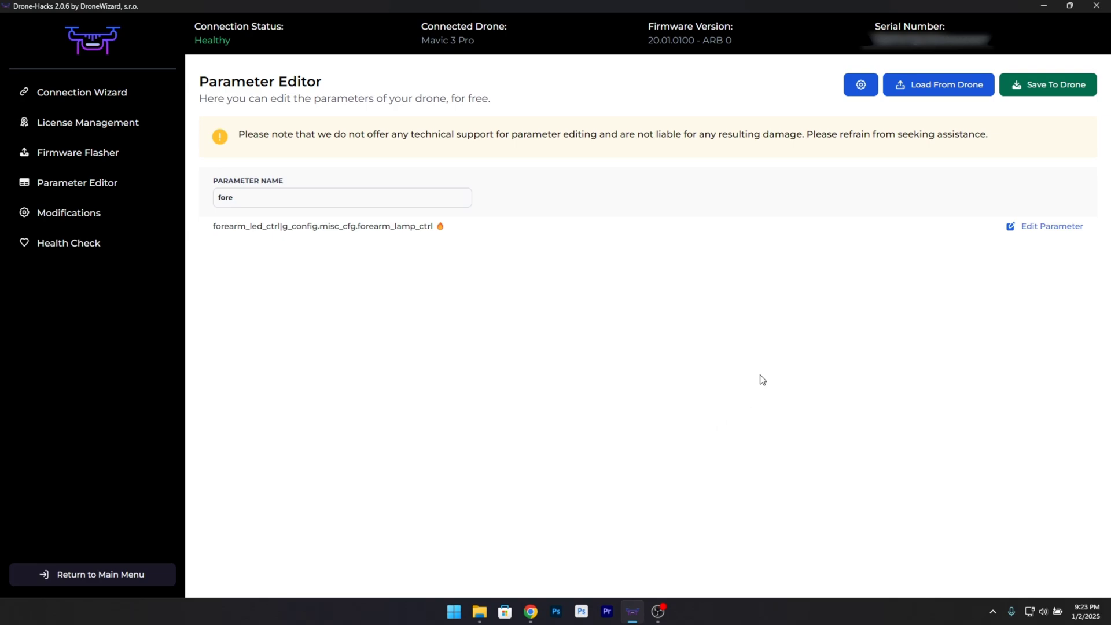
pyautogui.click(1049, 85)
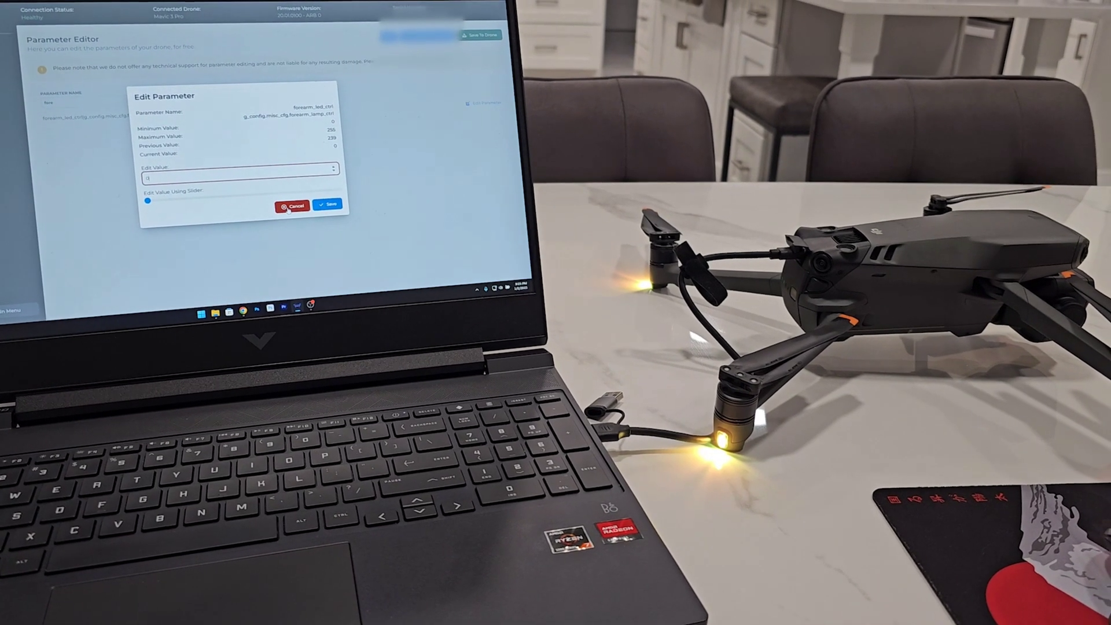
# - Apply forearm_led_ctrl = 0 and write it to the drone, switching the arm LEDs off
pyautogui.click(291, 205)
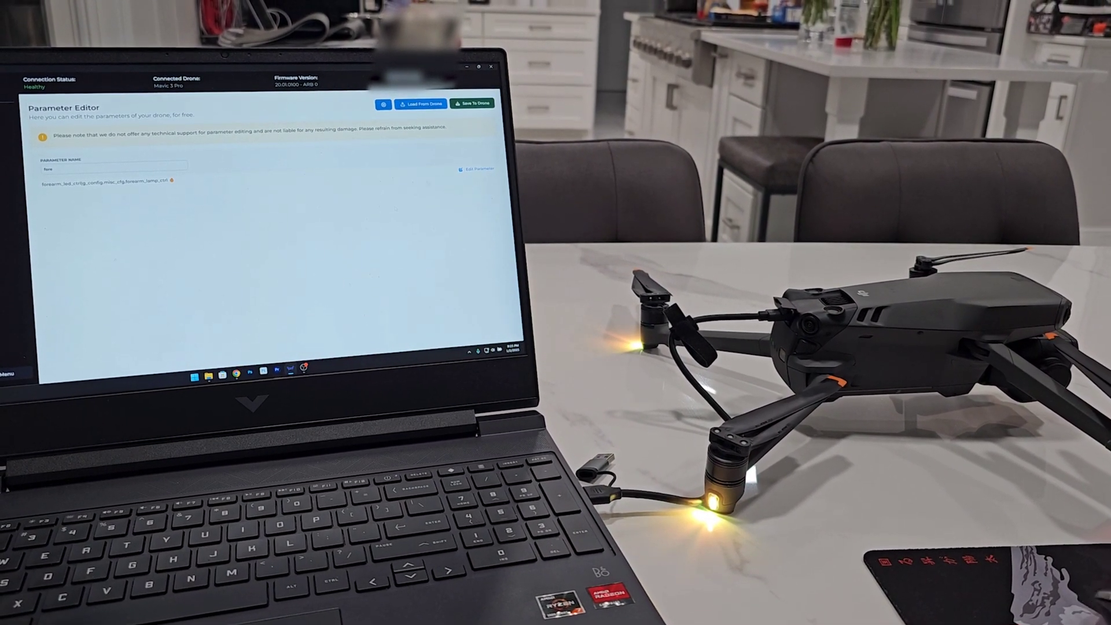
pyautogui.click(472, 103)
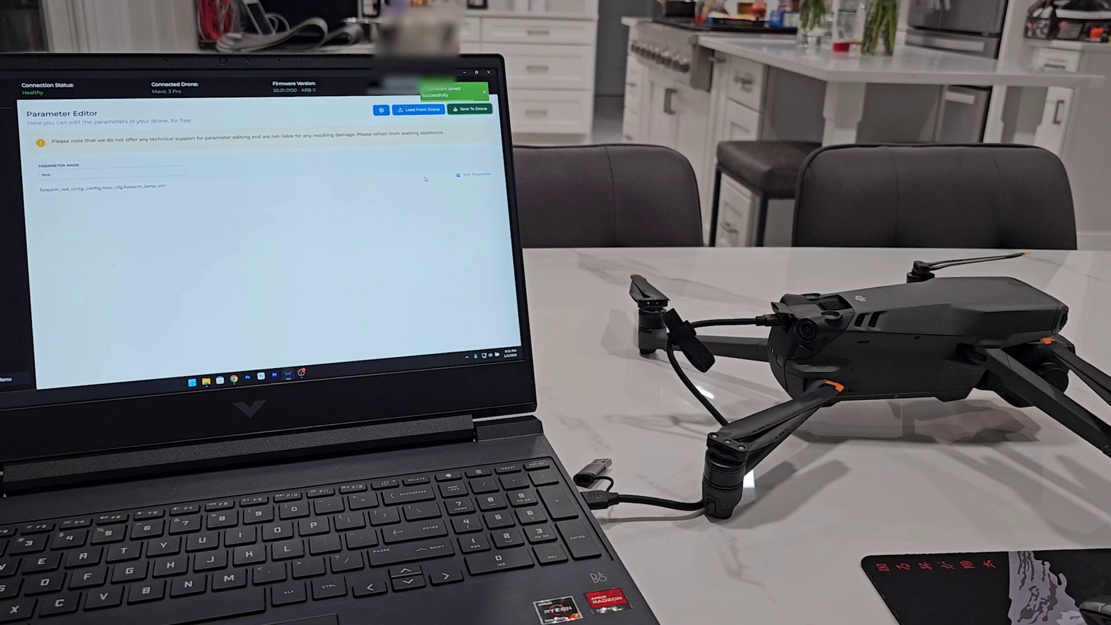